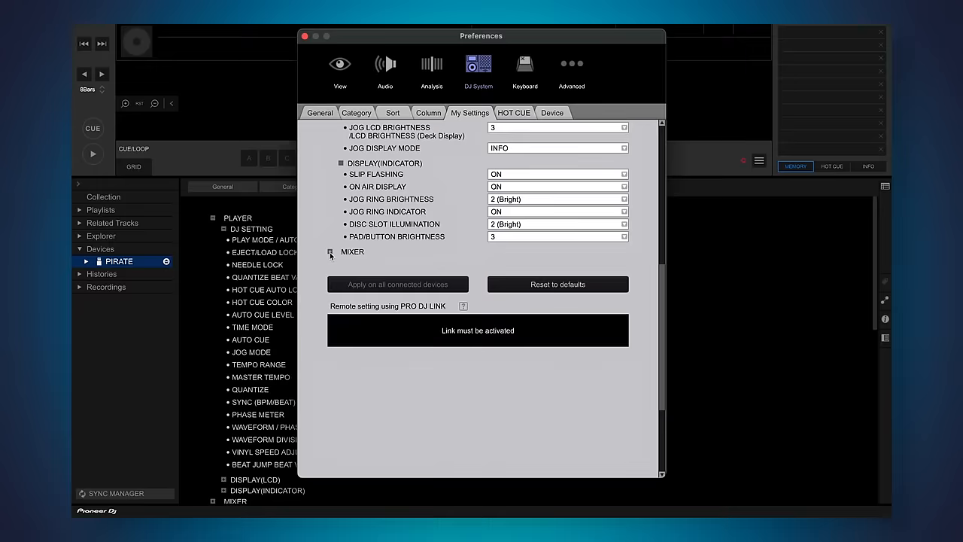
Expand the MIXER section to reveal the CH FADER CURVE and CROSSFADER CURVE options
left_click(329, 252)
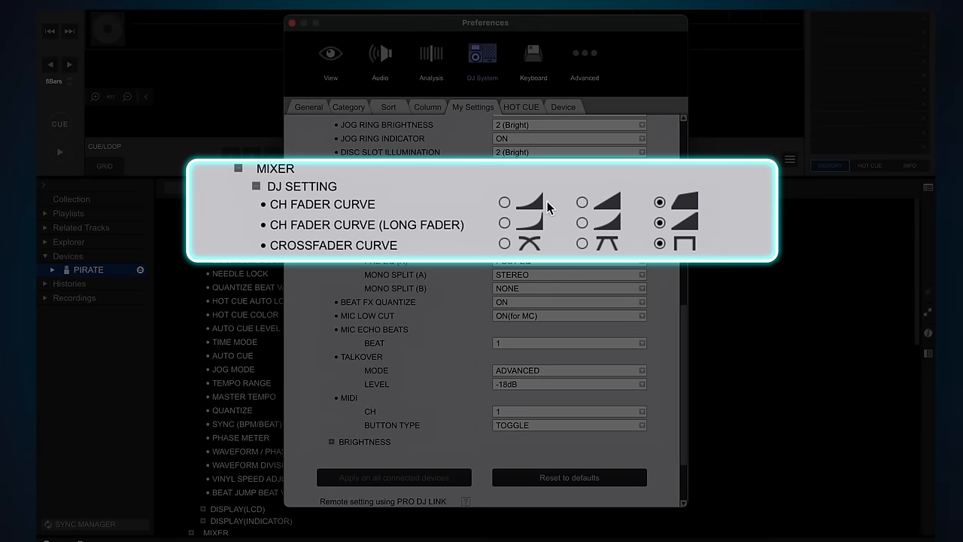
mouse_move(629, 208)
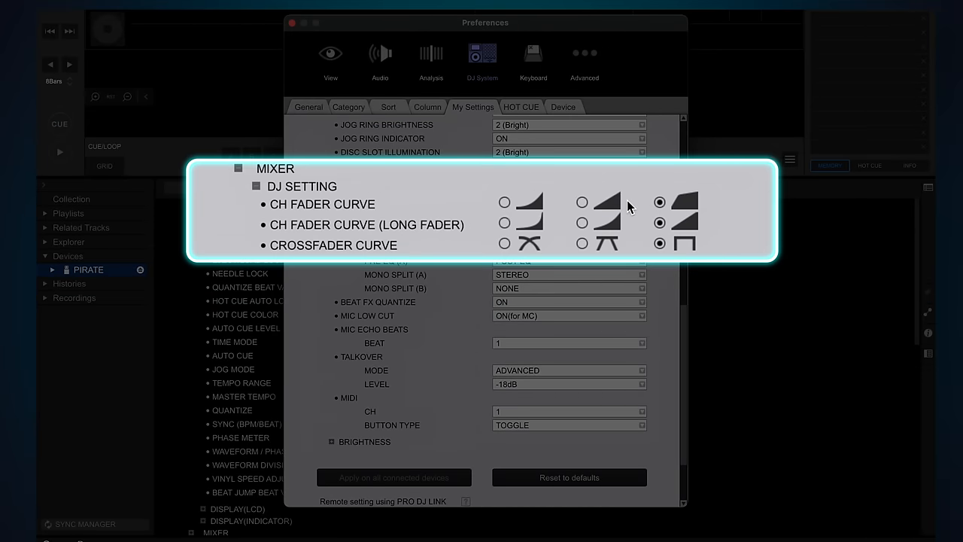